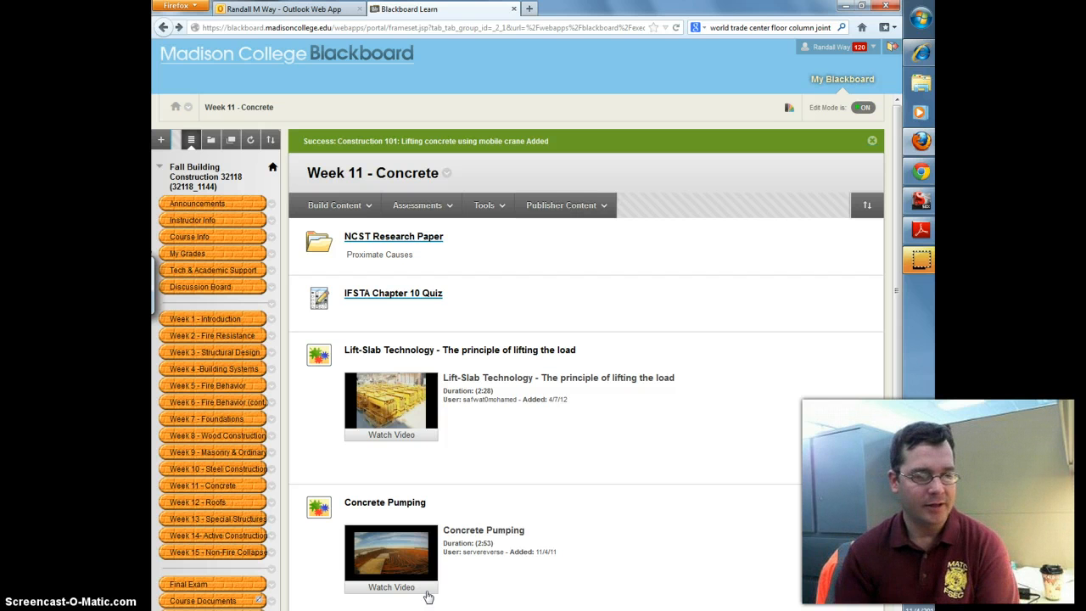
Scroll down the course page and open the NCST Research Paper item
scroll(down, 3)
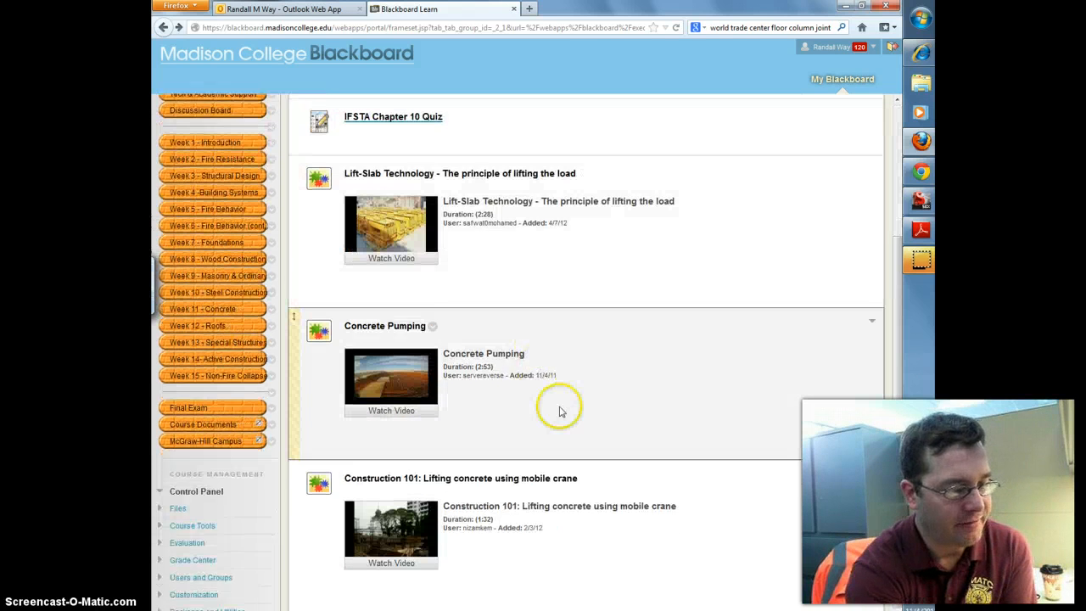
scroll(down, 3)
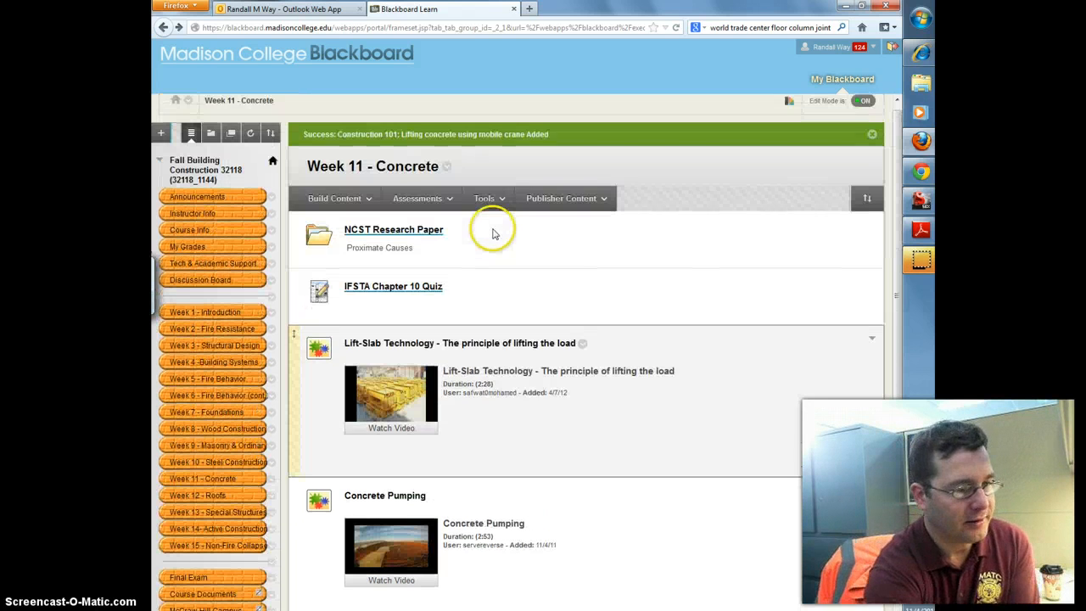
scroll(down, 3)
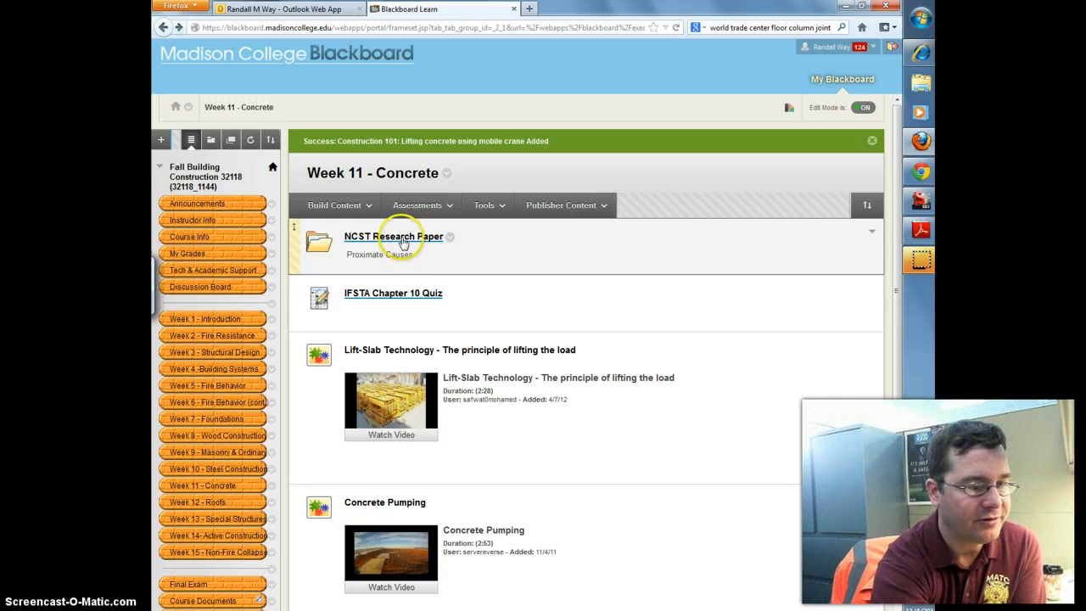
click(394, 236)
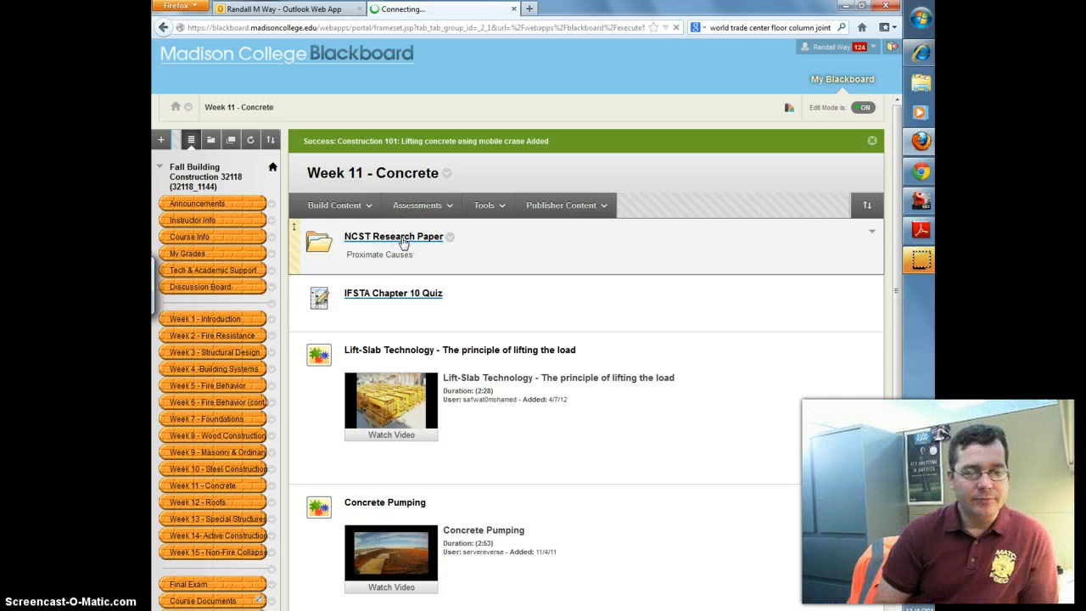
click(393, 237)
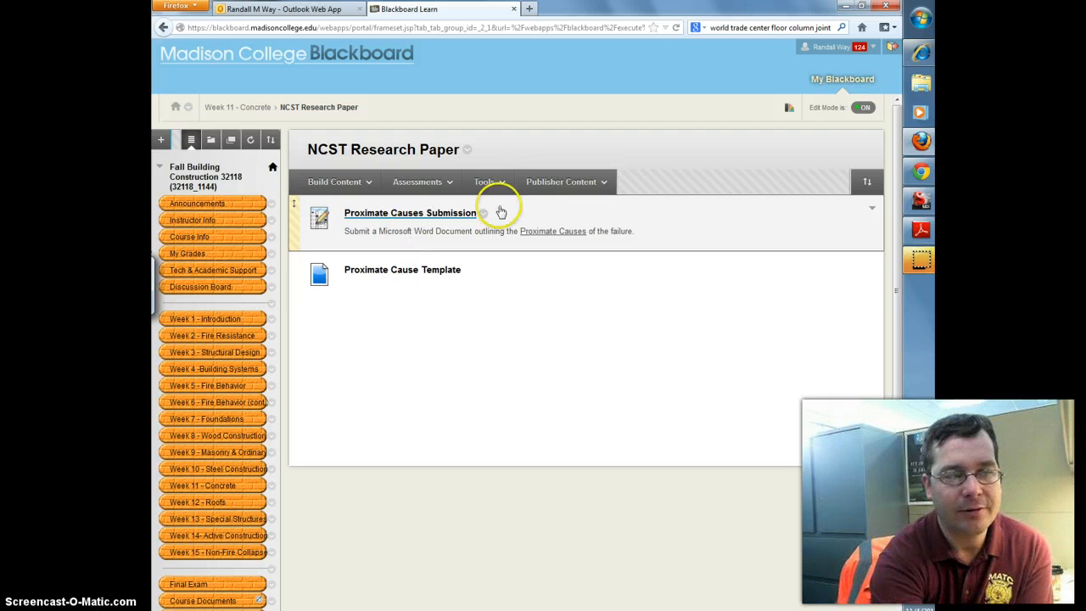
mouse_move(919, 171)
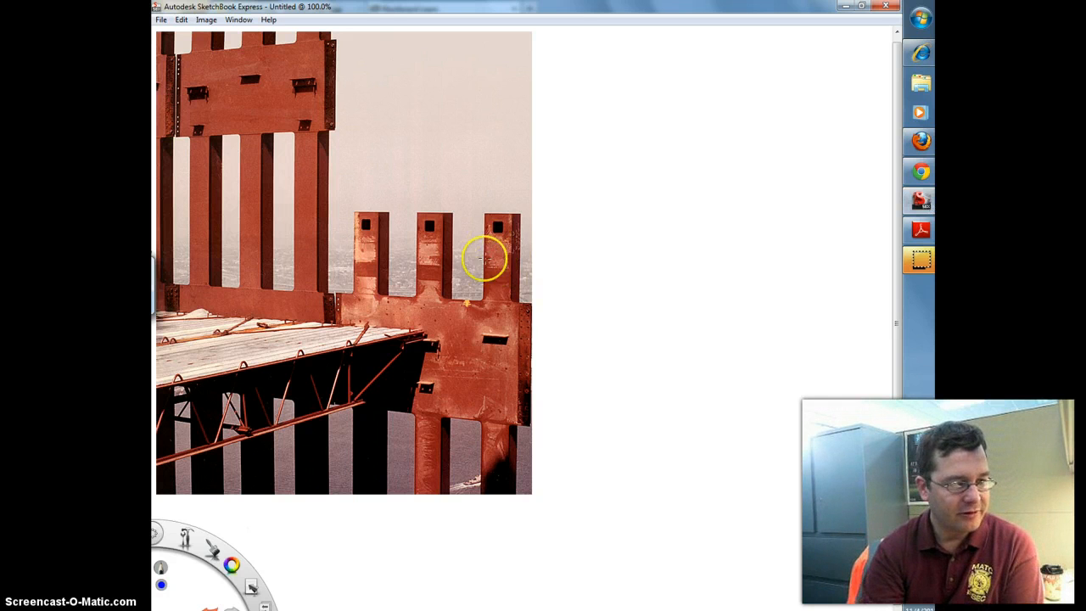
mouse_move(348, 288)
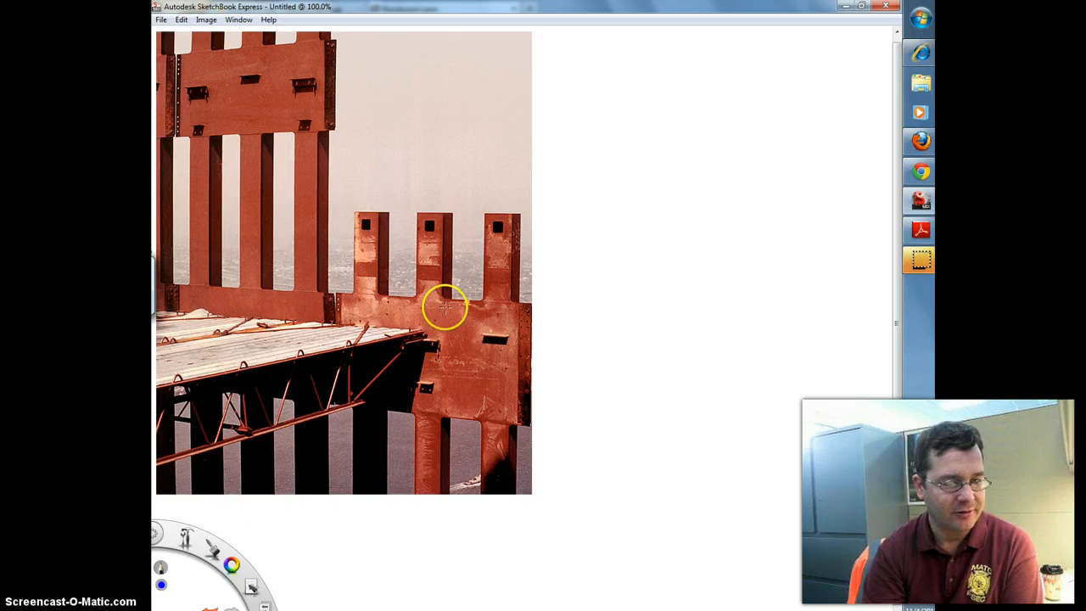
mouse_move(448, 321)
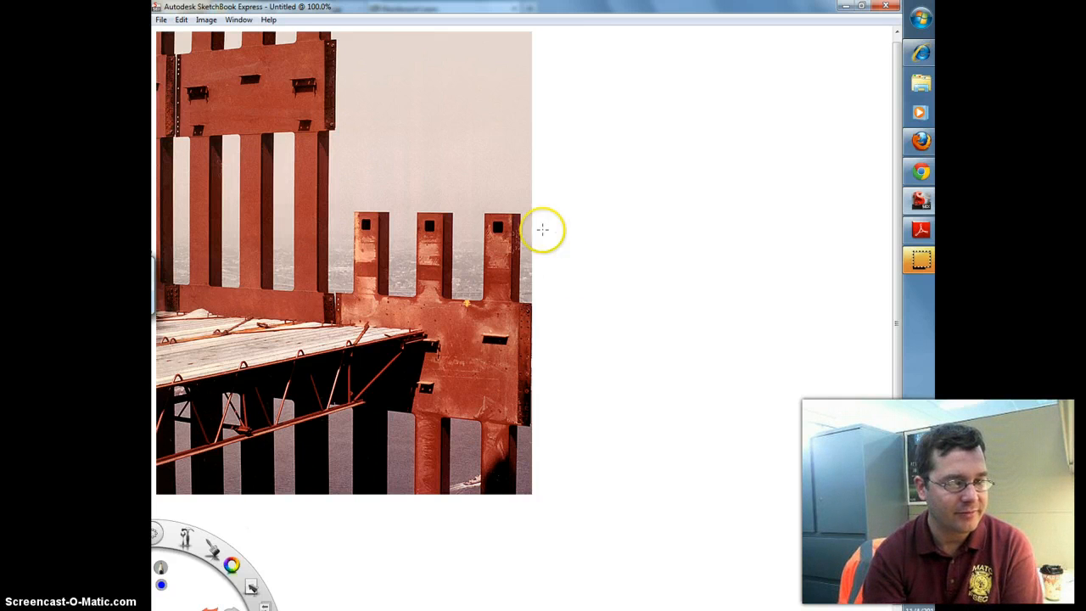
mouse_move(414, 275)
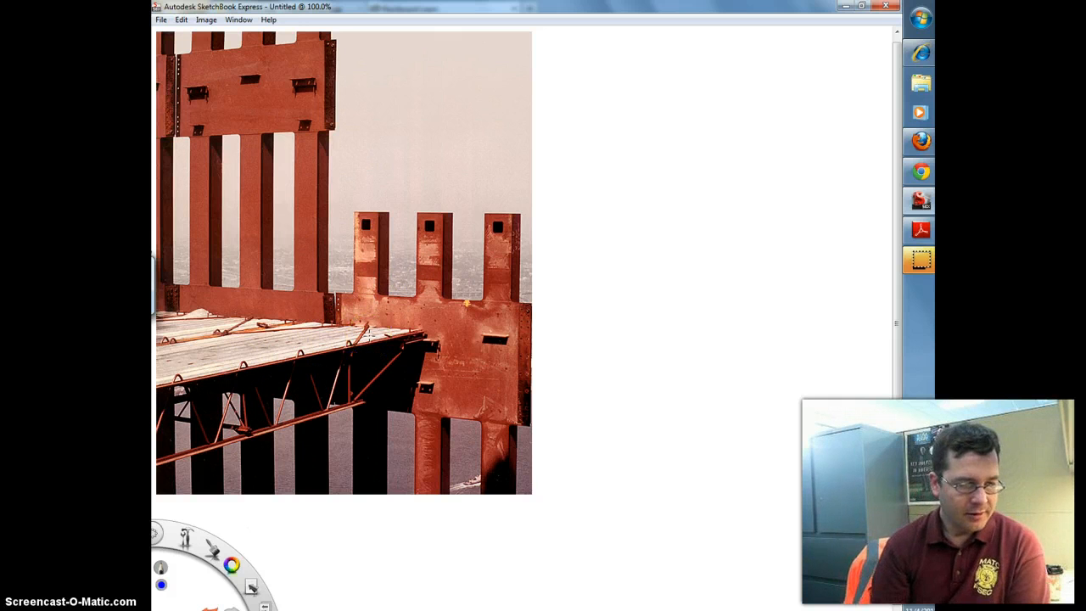
mouse_move(604, 201)
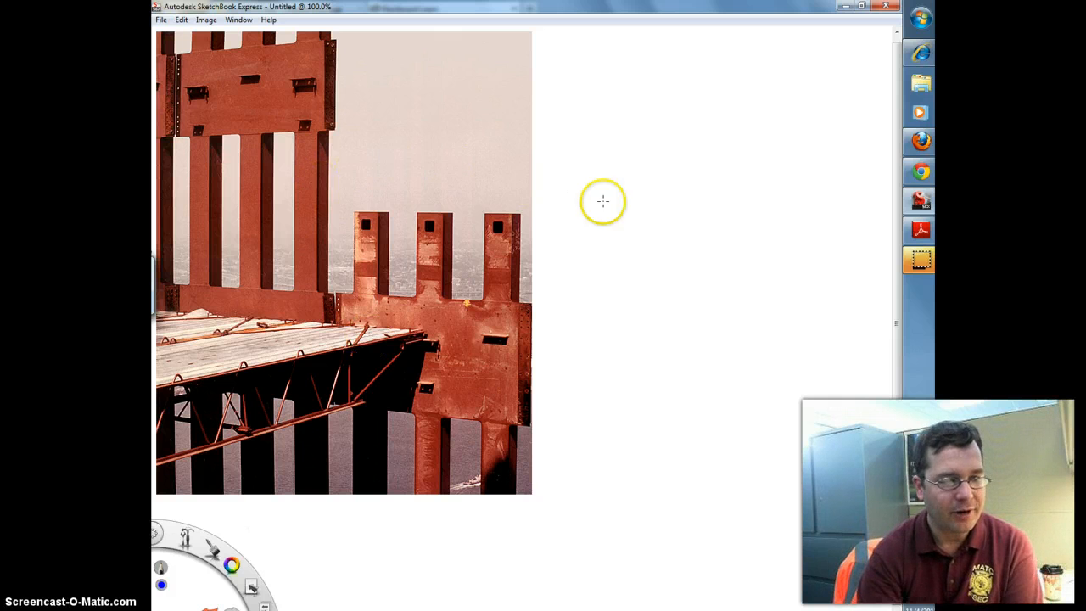
mouse_move(794, 60)
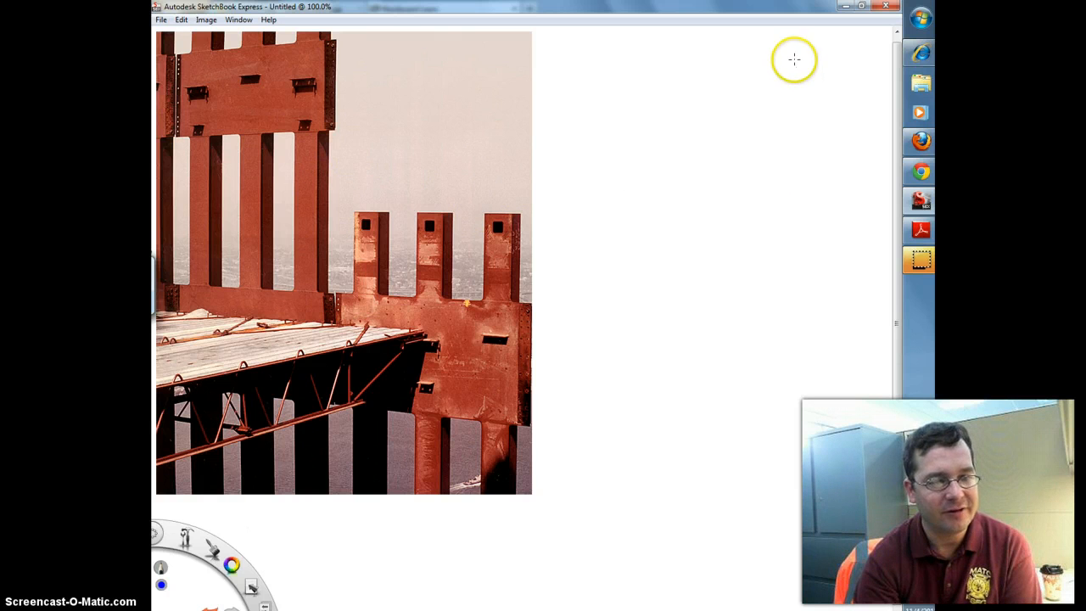
mouse_move(794, 127)
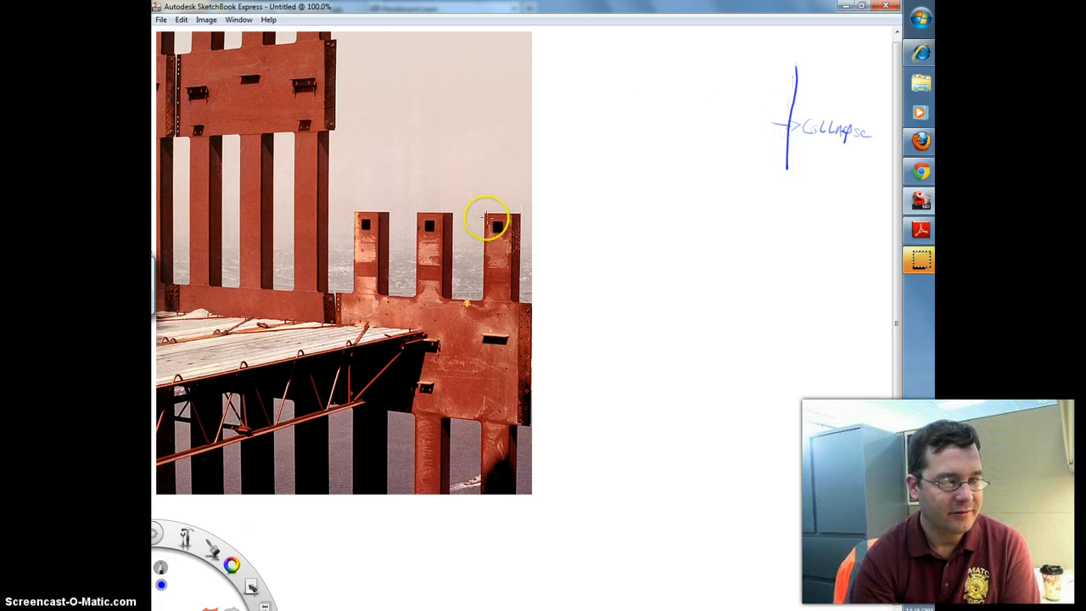
mouse_move(421, 112)
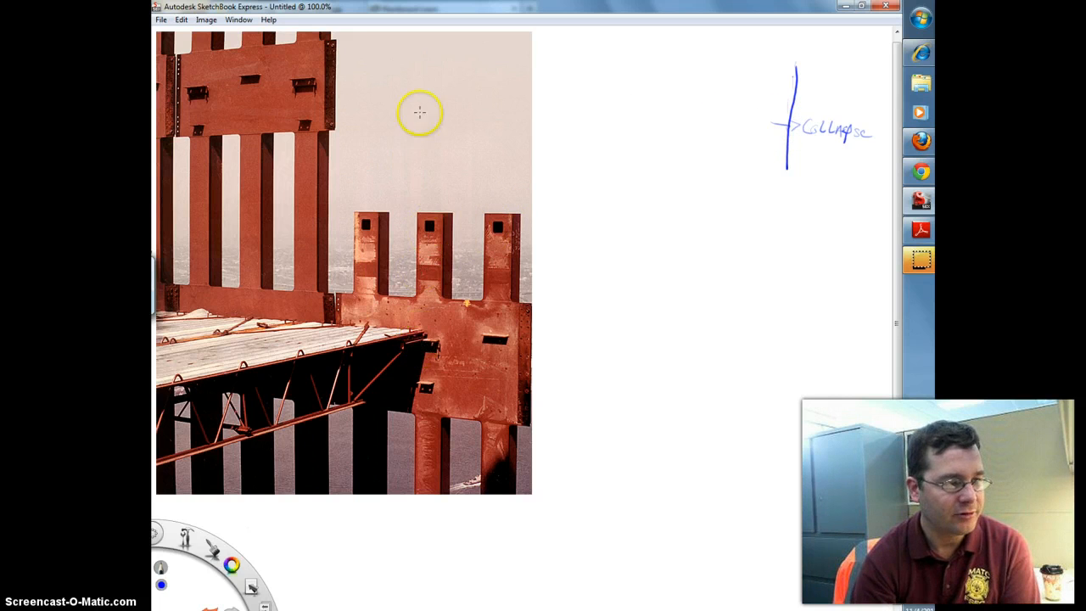
mouse_move(428, 160)
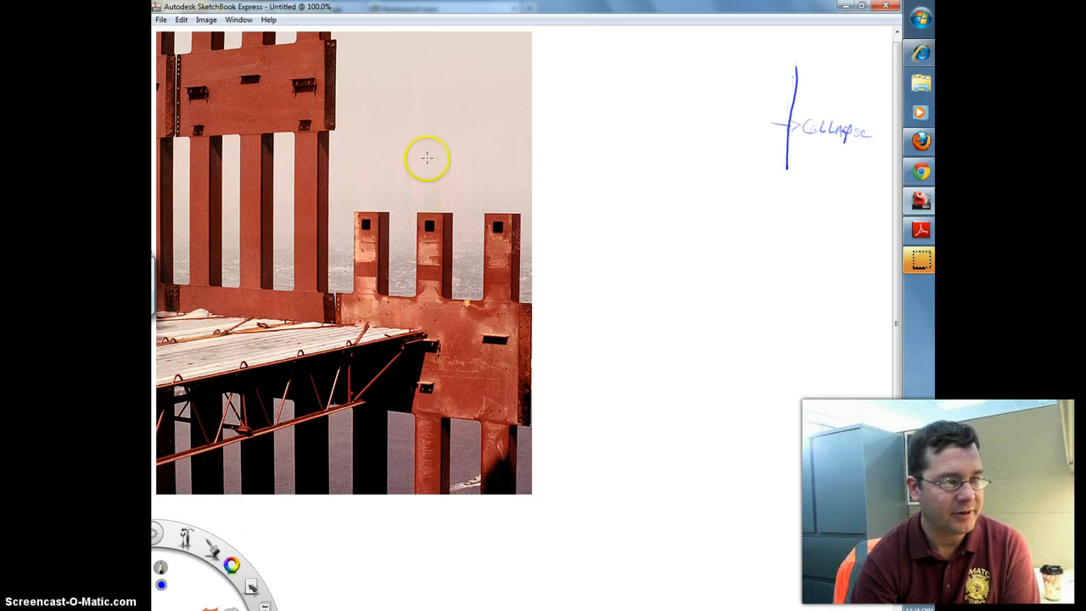
mouse_move(687, 126)
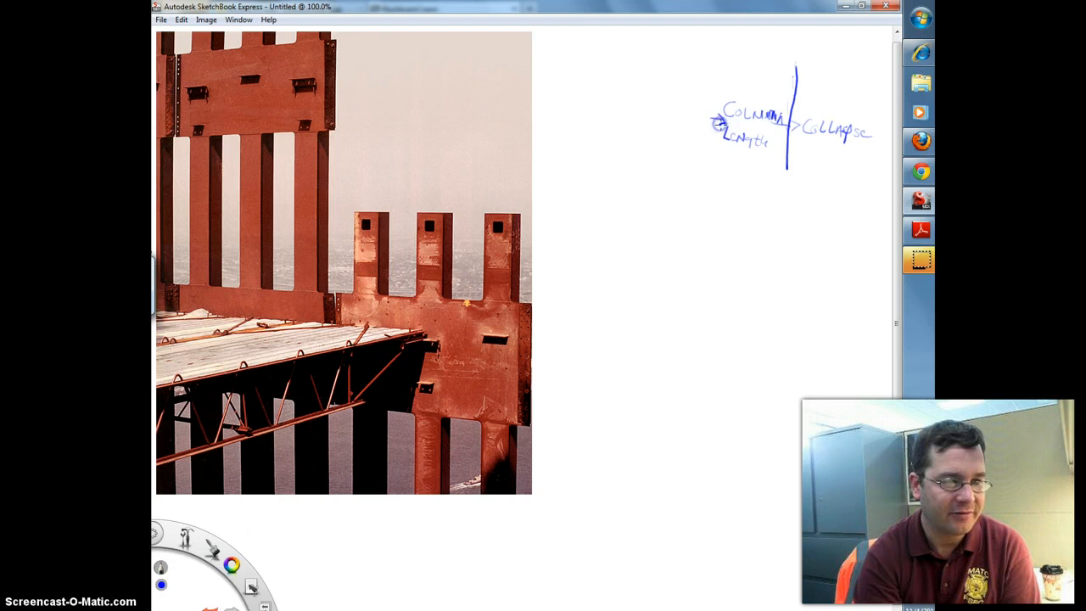
mouse_move(662, 103)
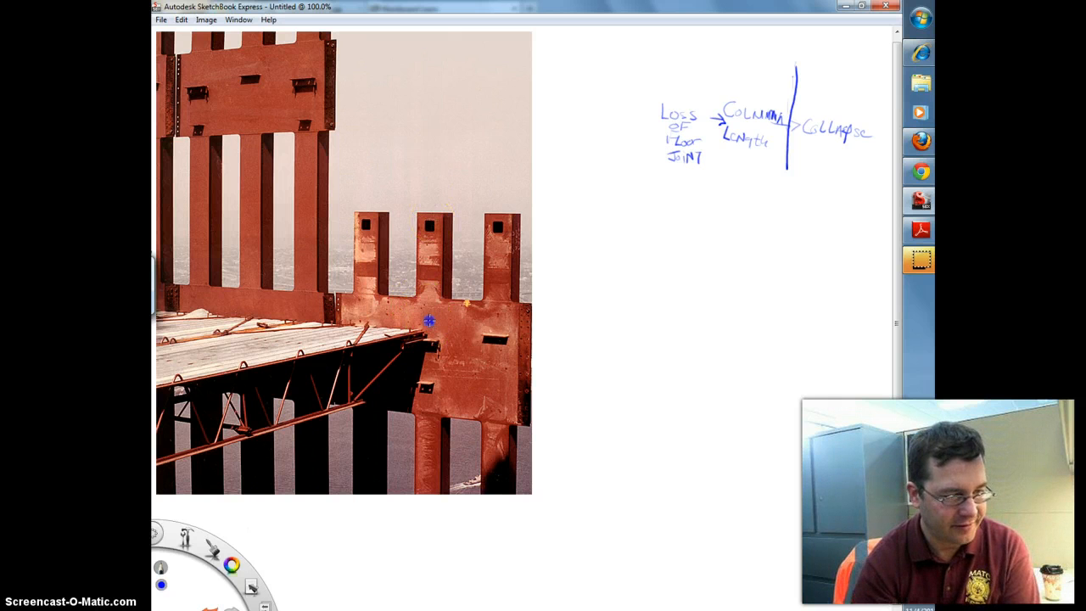
drag(432, 322, 415, 347)
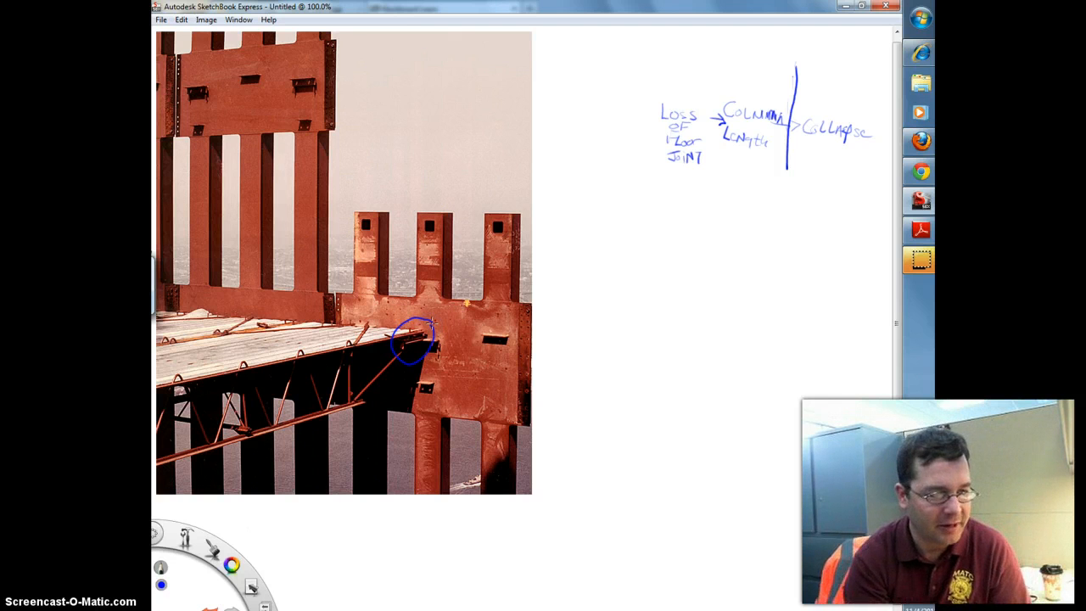
mouse_move(418, 377)
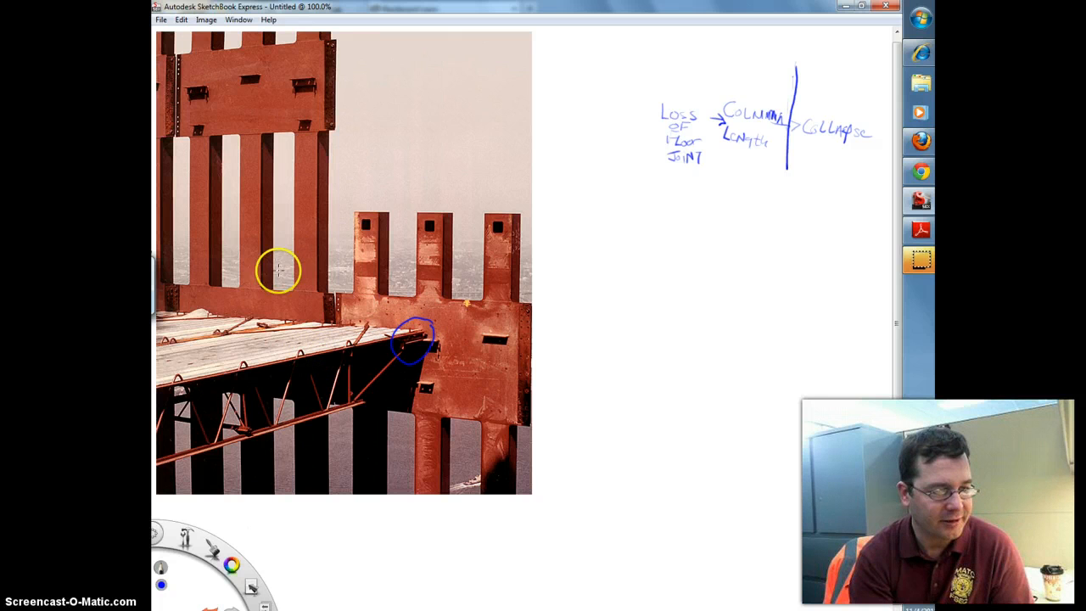
mouse_move(404, 343)
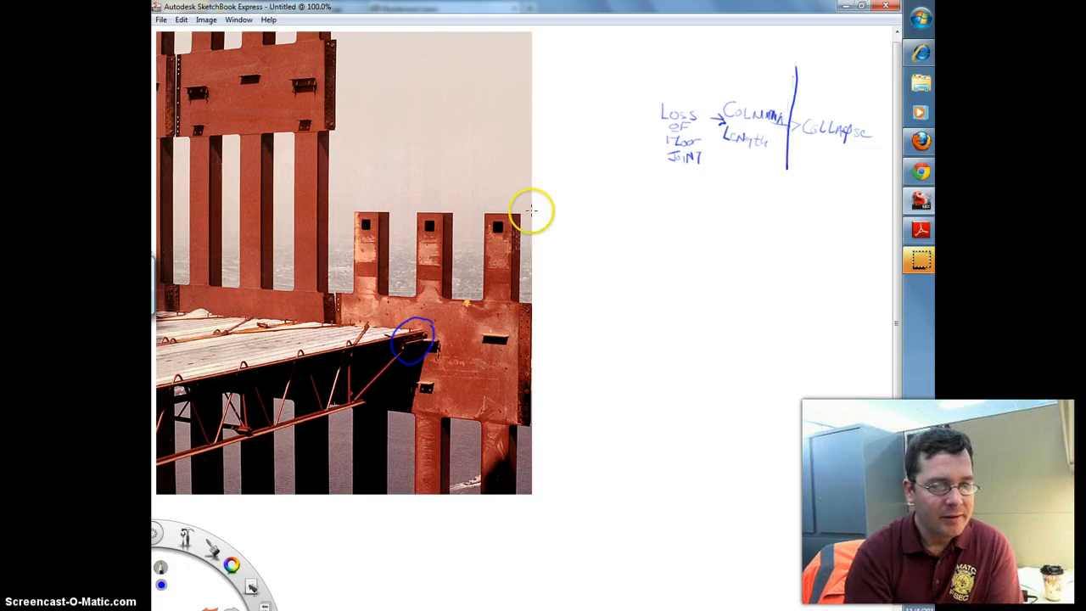
mouse_move(427, 329)
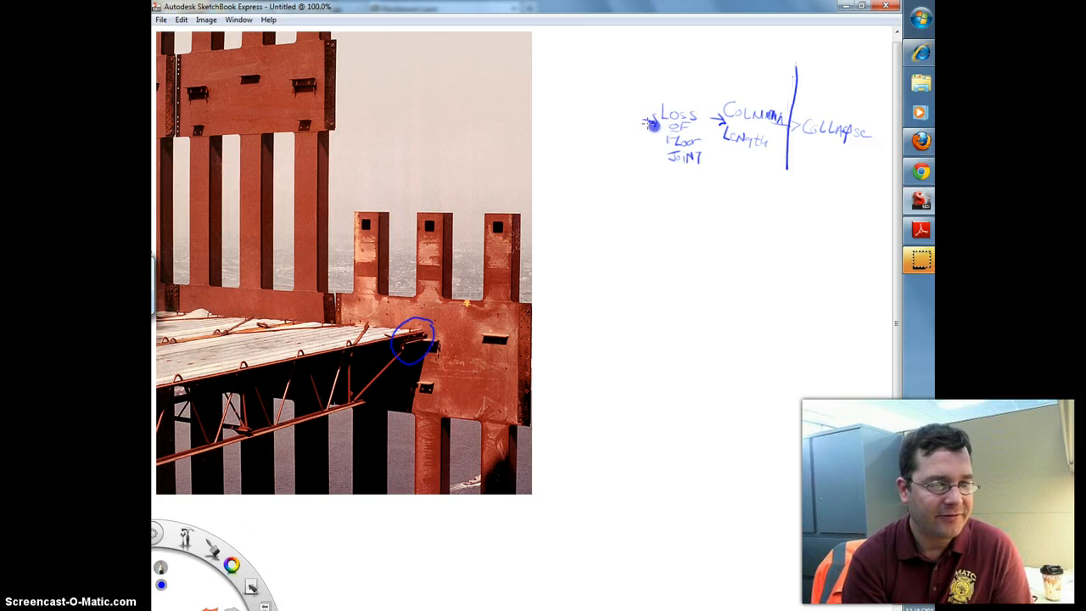
mouse_move(319, 440)
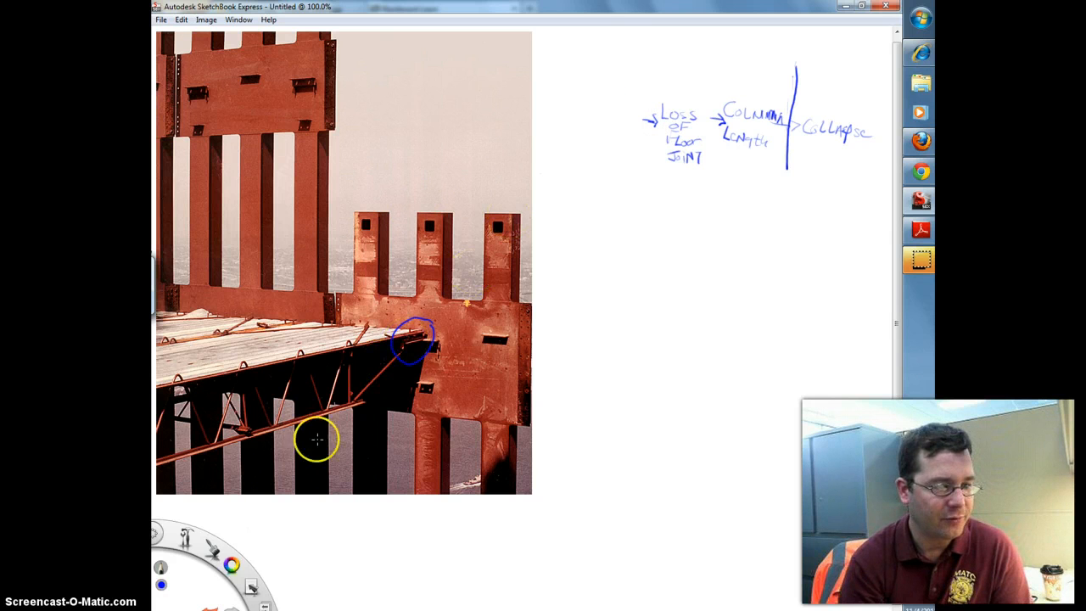
mouse_move(617, 104)
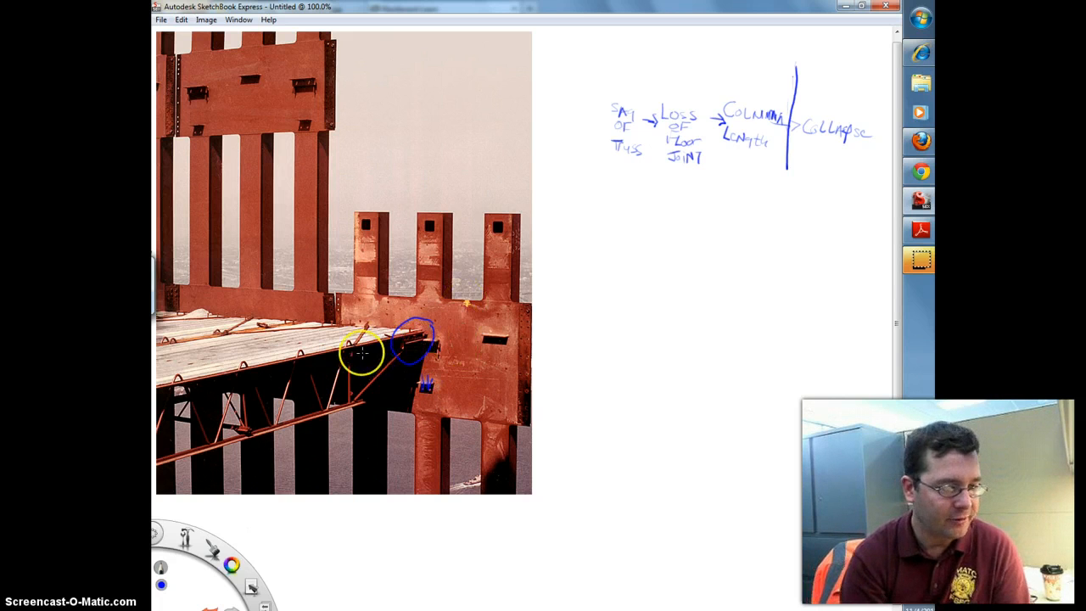
mouse_move(268, 412)
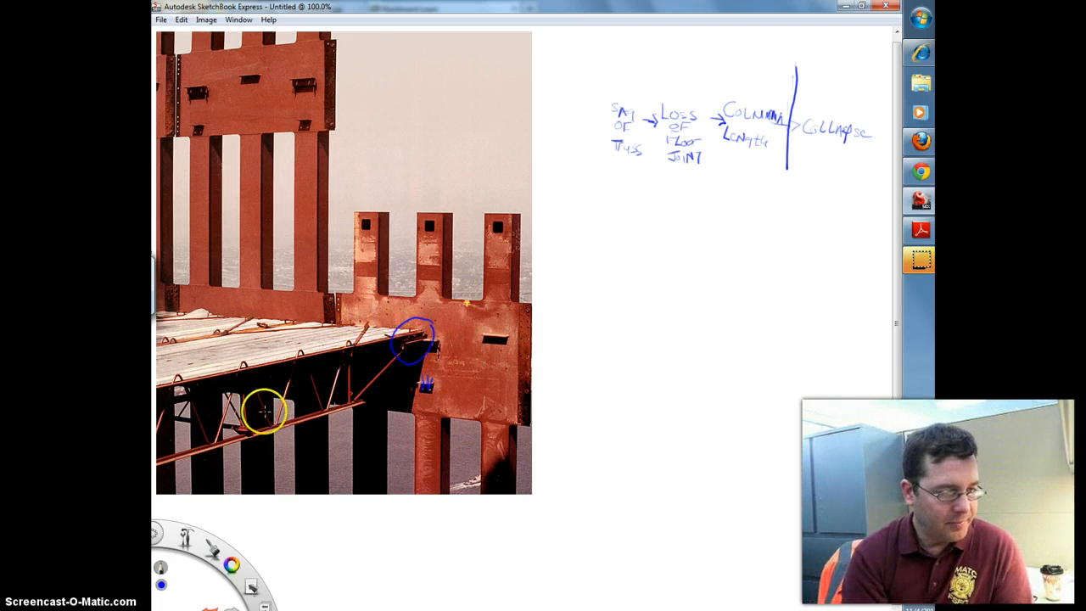
mouse_move(387, 340)
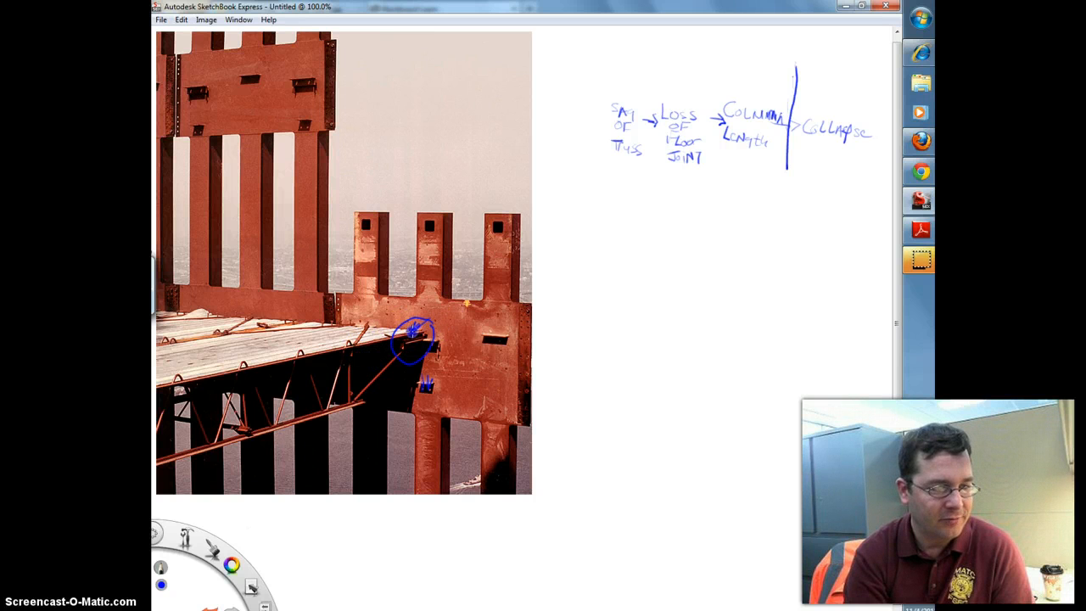
Stroke a short arrow beside 'Sag of Truss' where 'Over Heat' will lead in
drag(475, 333, 512, 332)
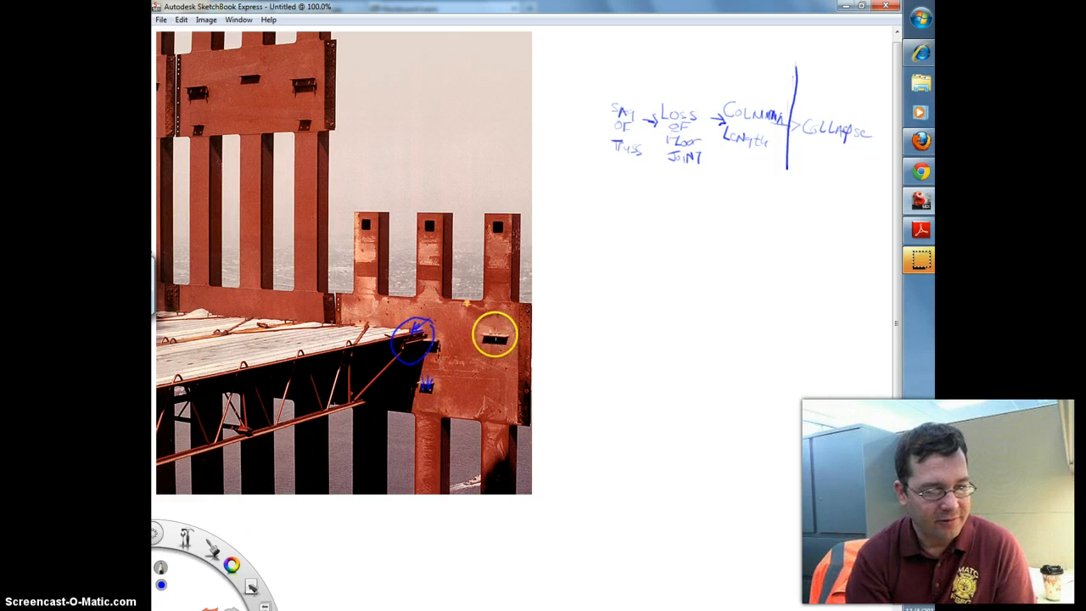
drag(495, 332, 433, 339)
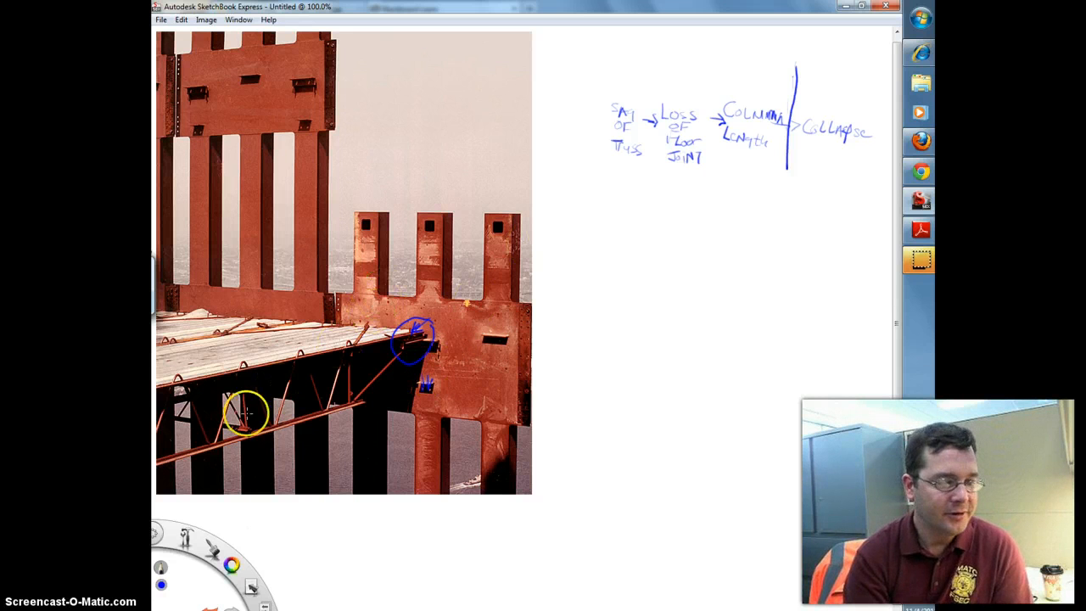
mouse_move(421, 331)
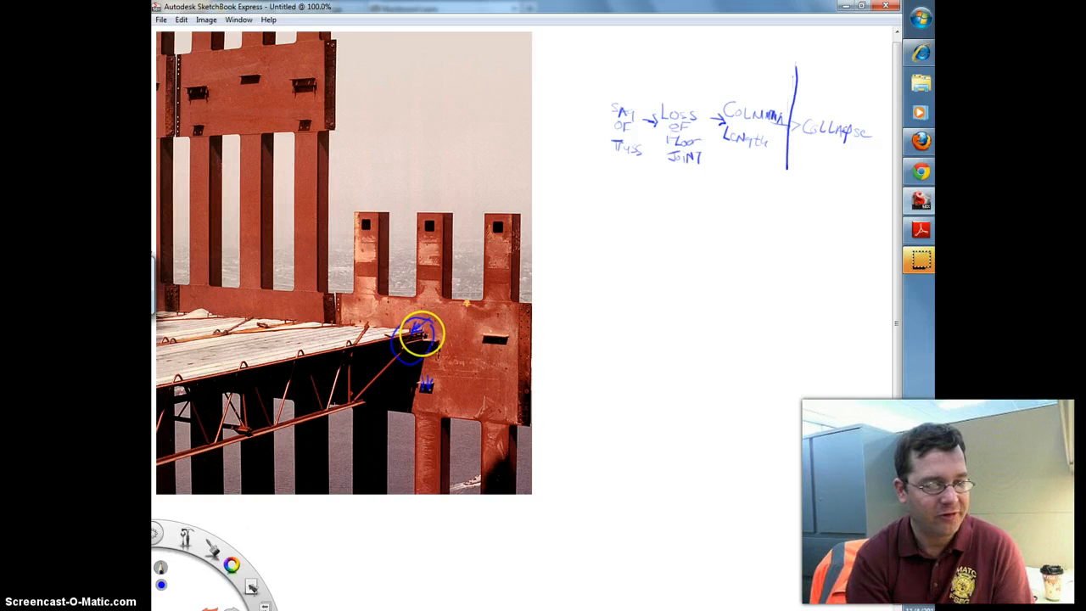
mouse_move(581, 209)
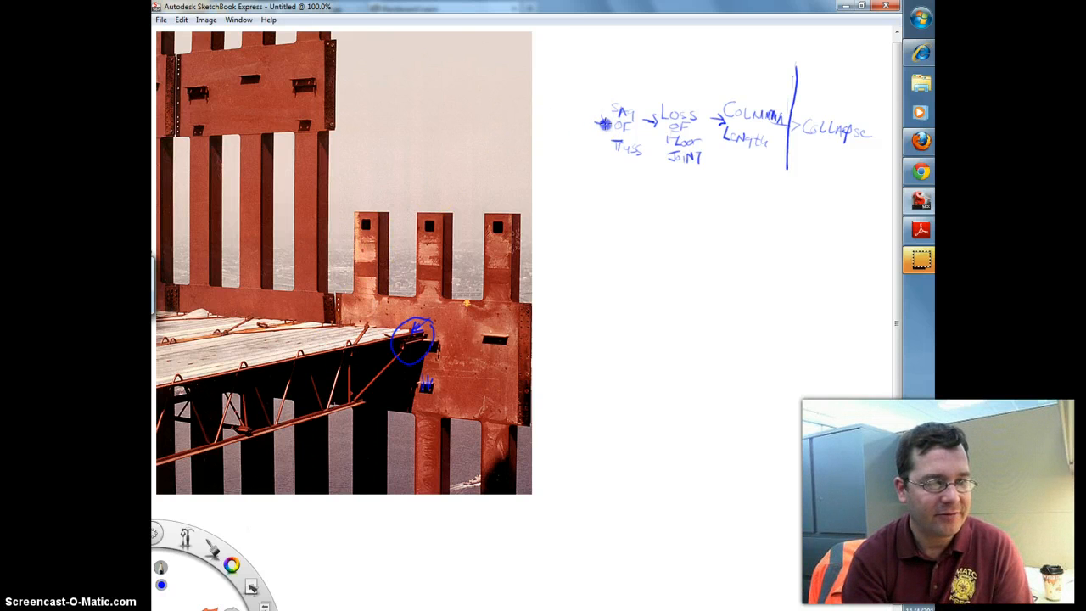
mouse_move(553, 123)
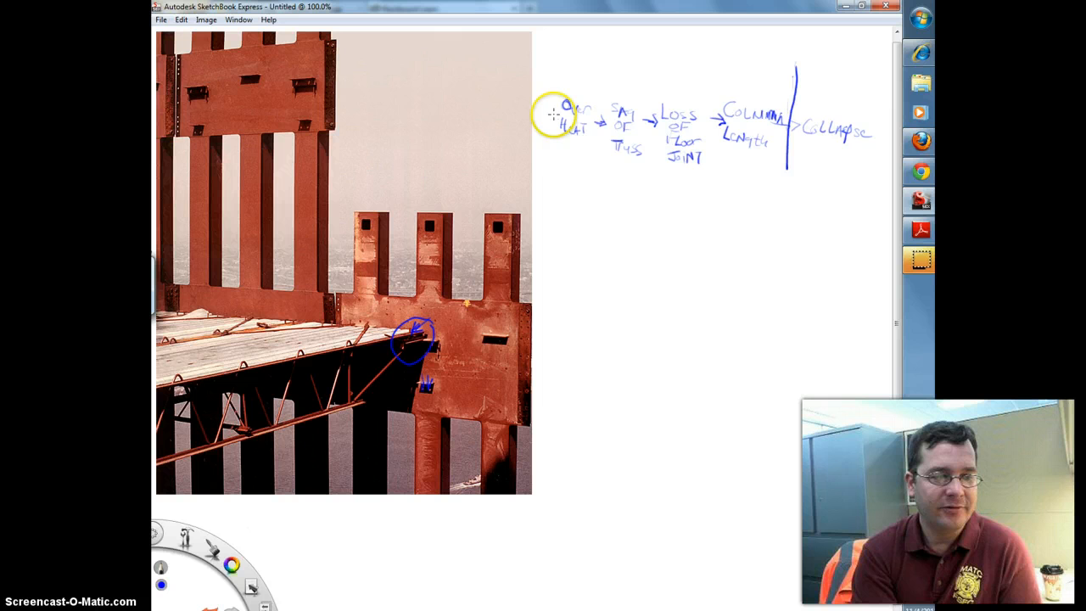
mouse_move(355, 415)
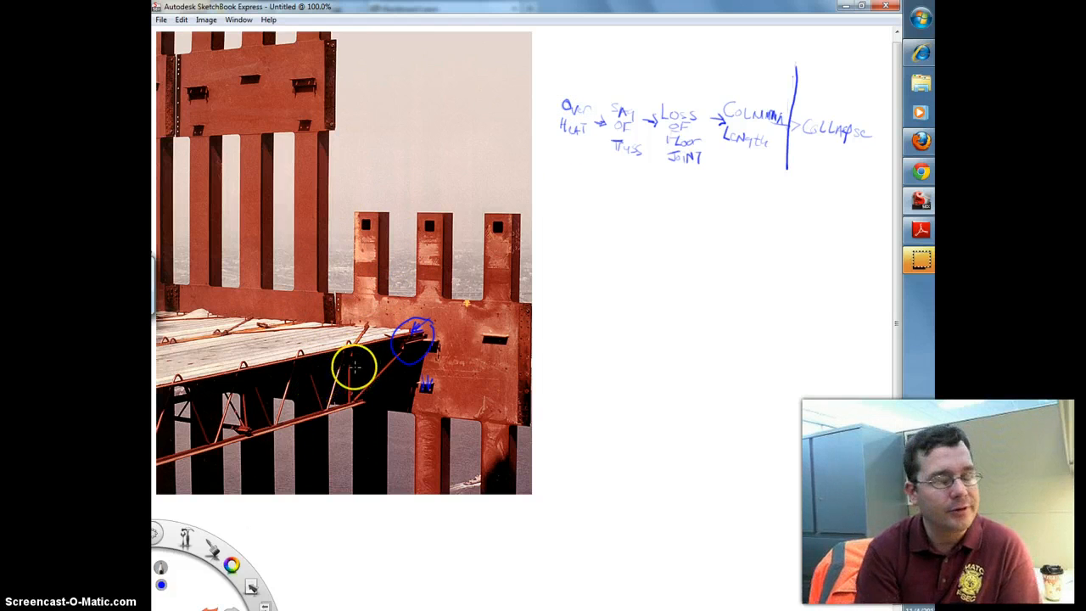
mouse_move(468, 275)
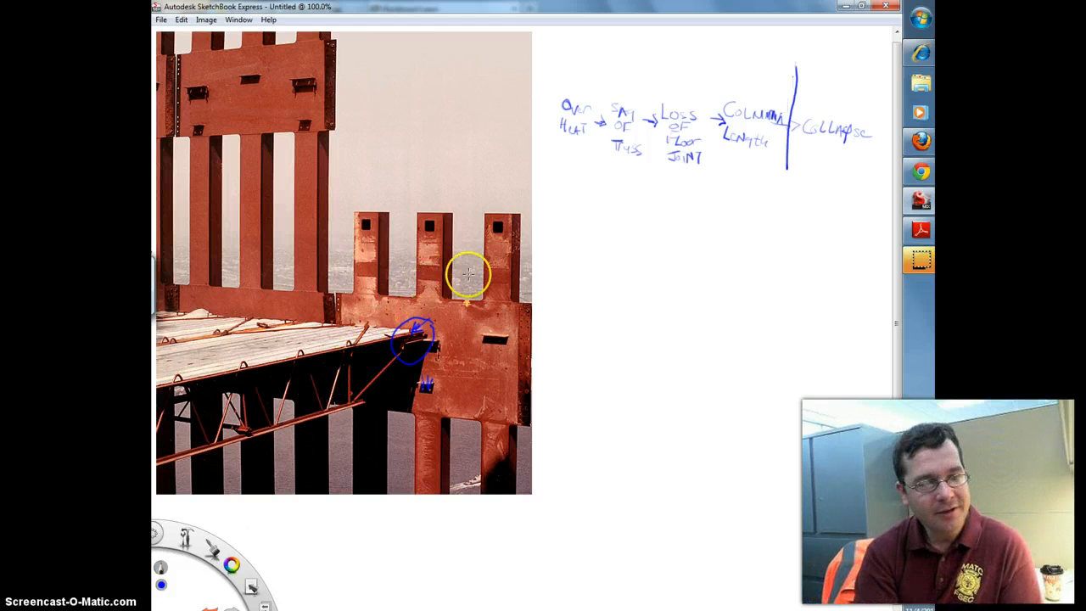
mouse_move(564, 212)
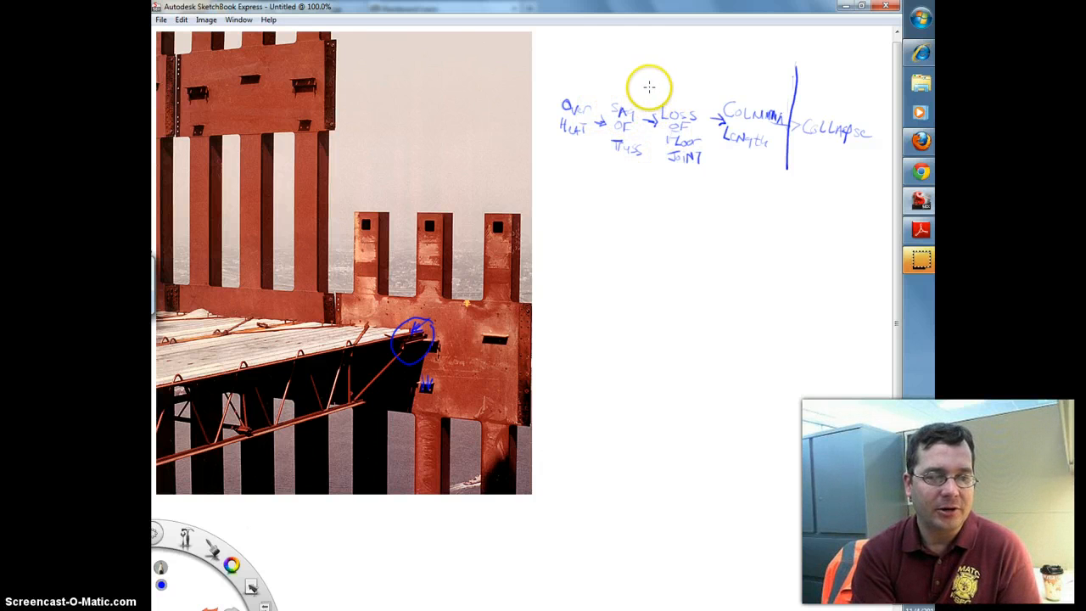
mouse_move(646, 74)
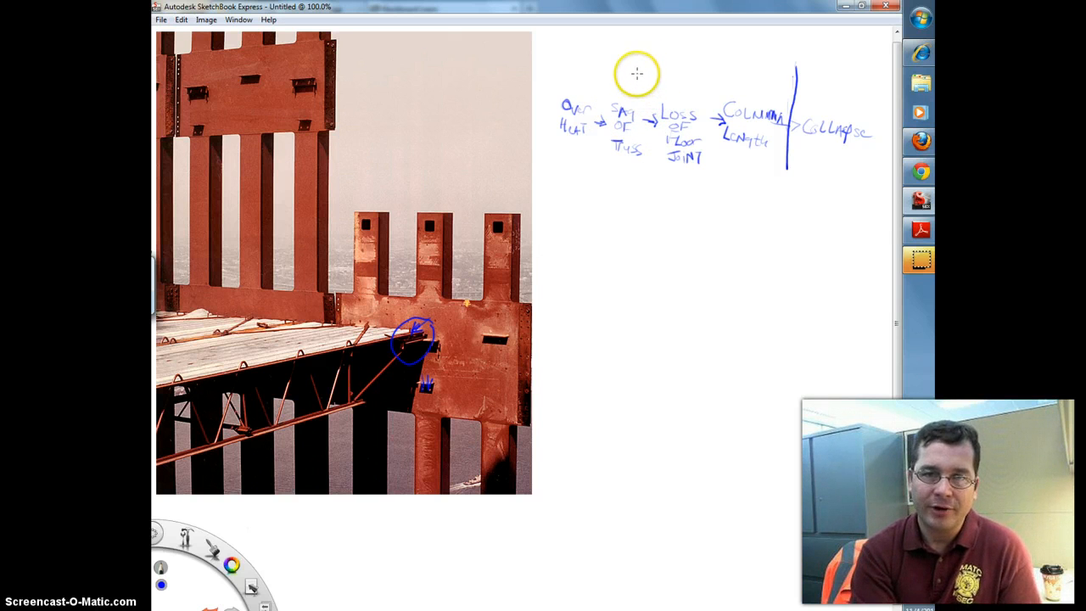
mouse_move(641, 89)
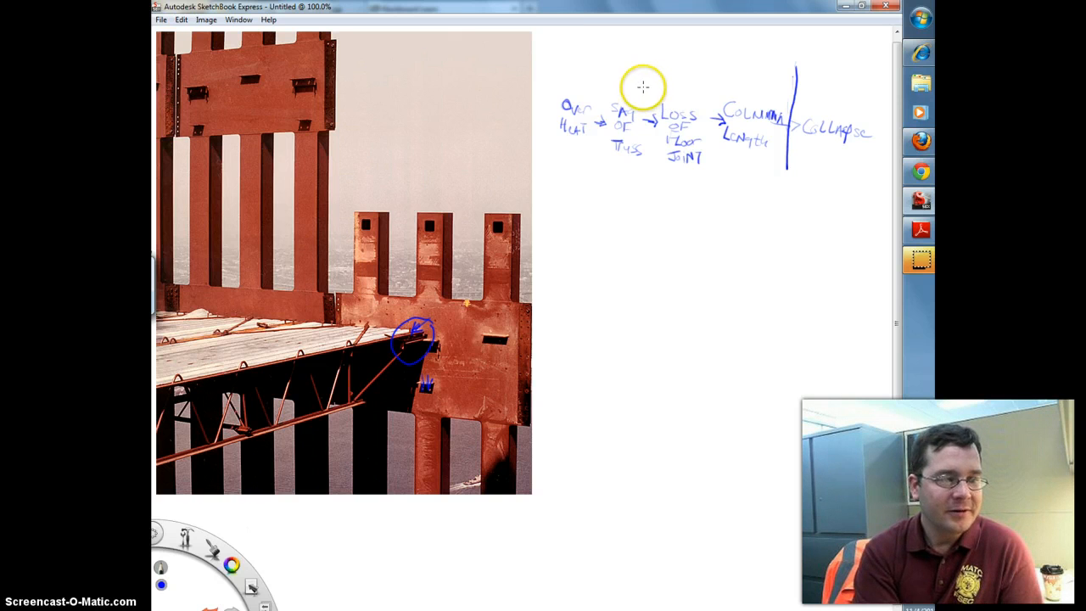
mouse_move(602, 76)
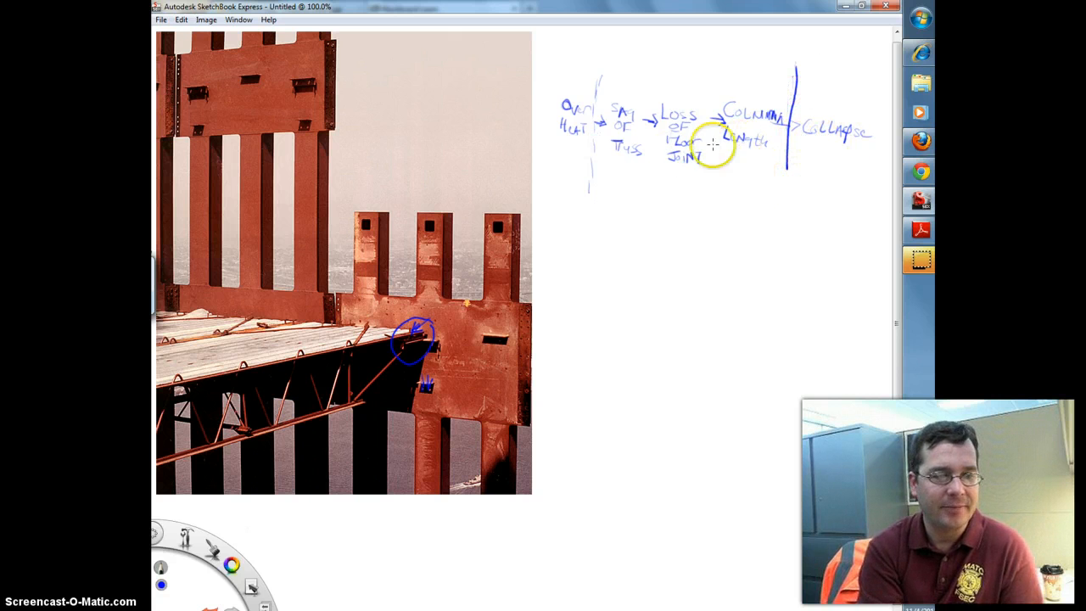
mouse_move(608, 105)
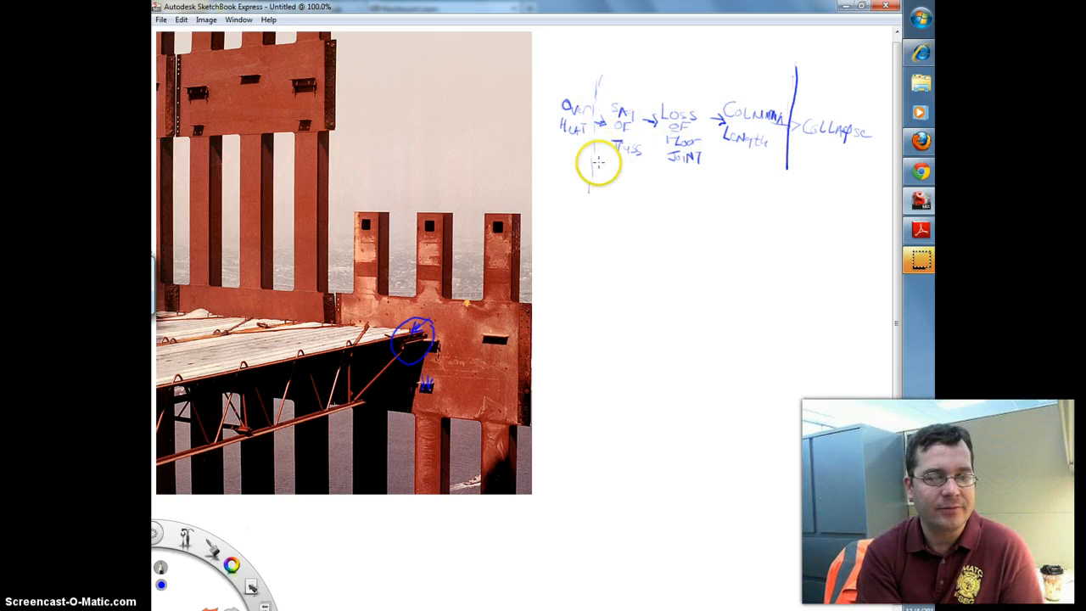
mouse_move(590, 92)
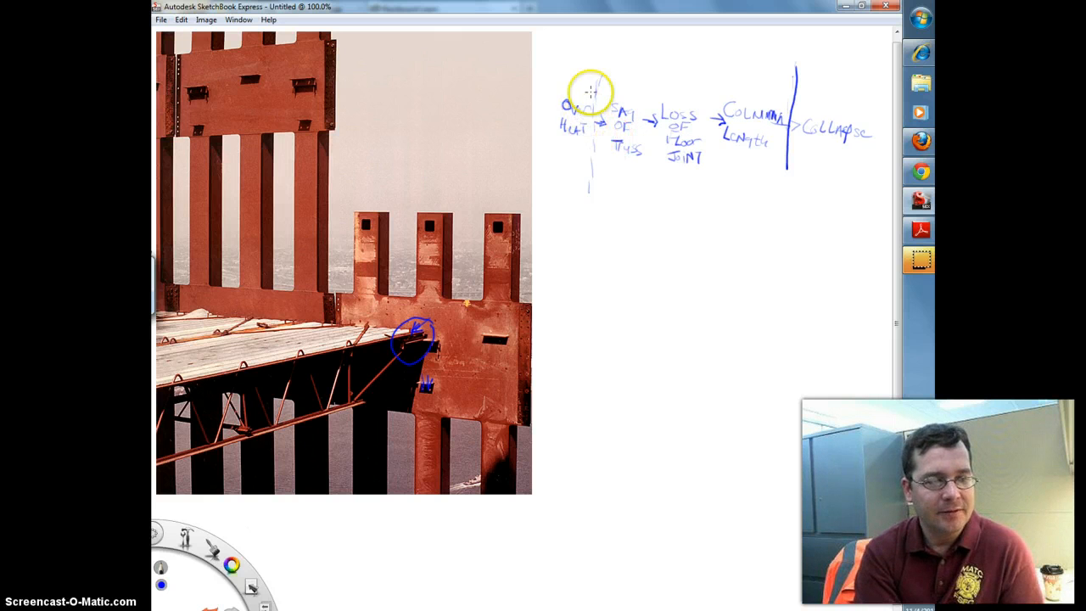
mouse_move(501, 102)
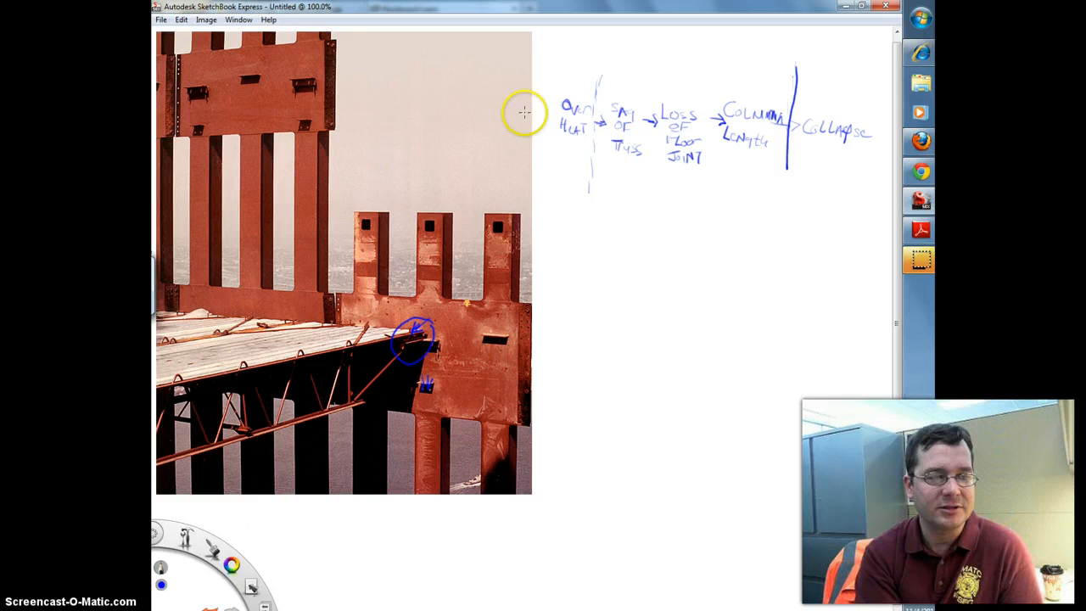
mouse_move(519, 109)
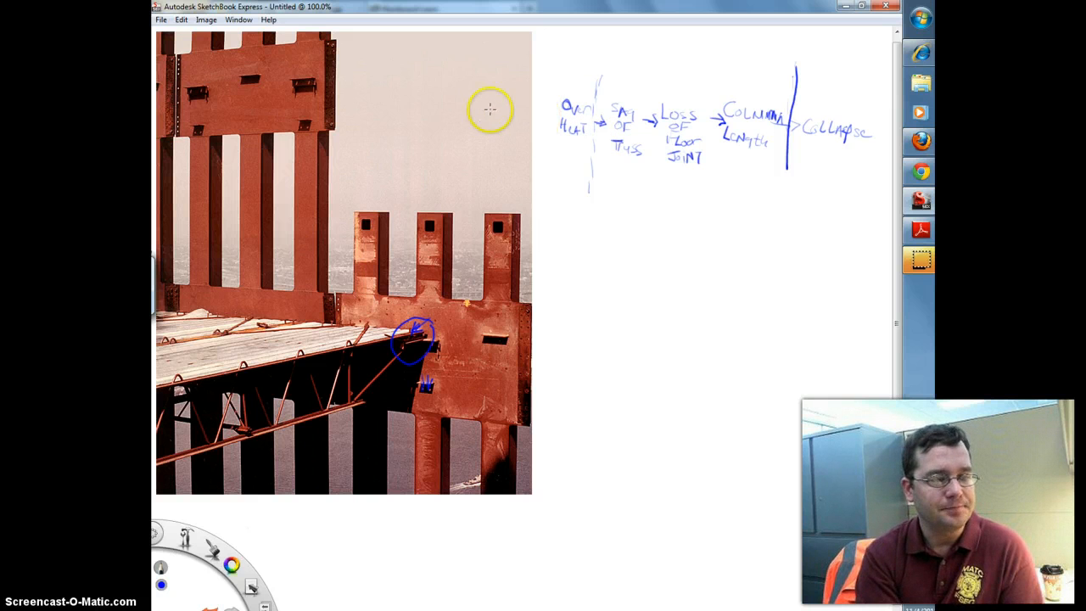
mouse_move(648, 179)
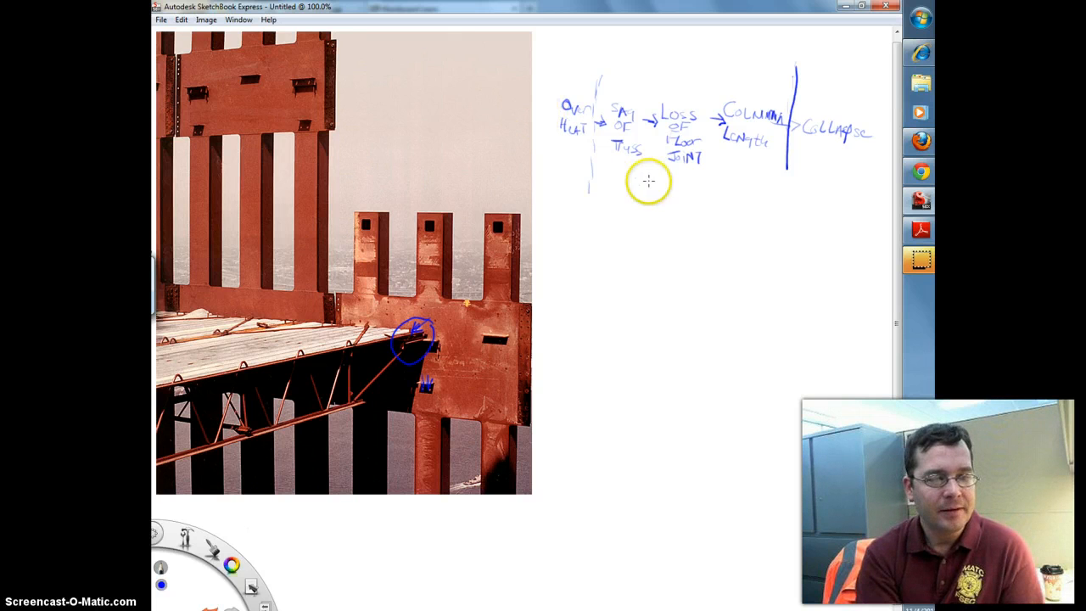
mouse_move(652, 190)
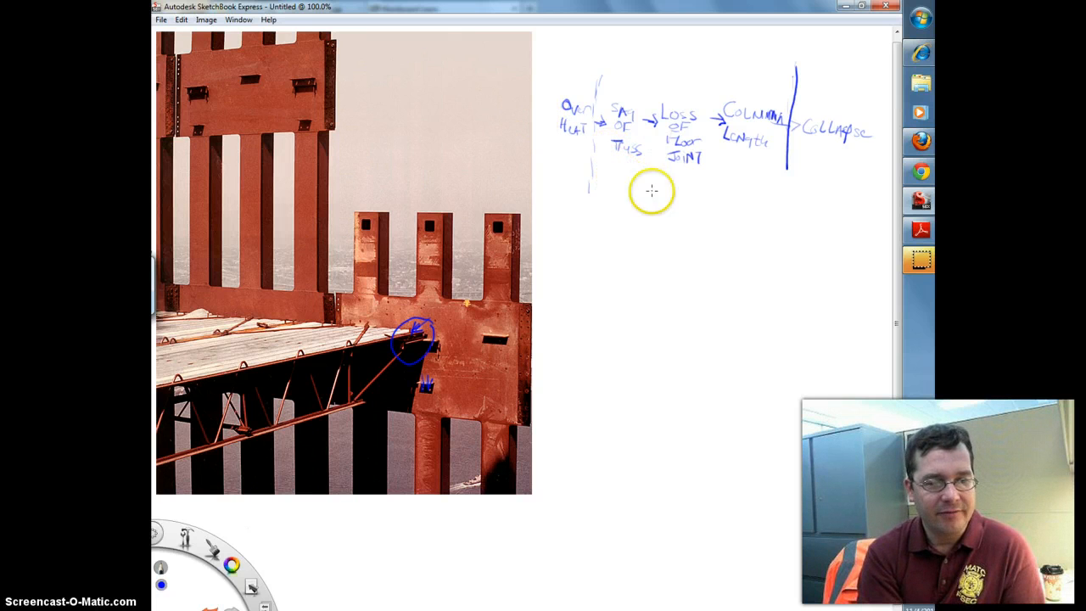
mouse_move(607, 163)
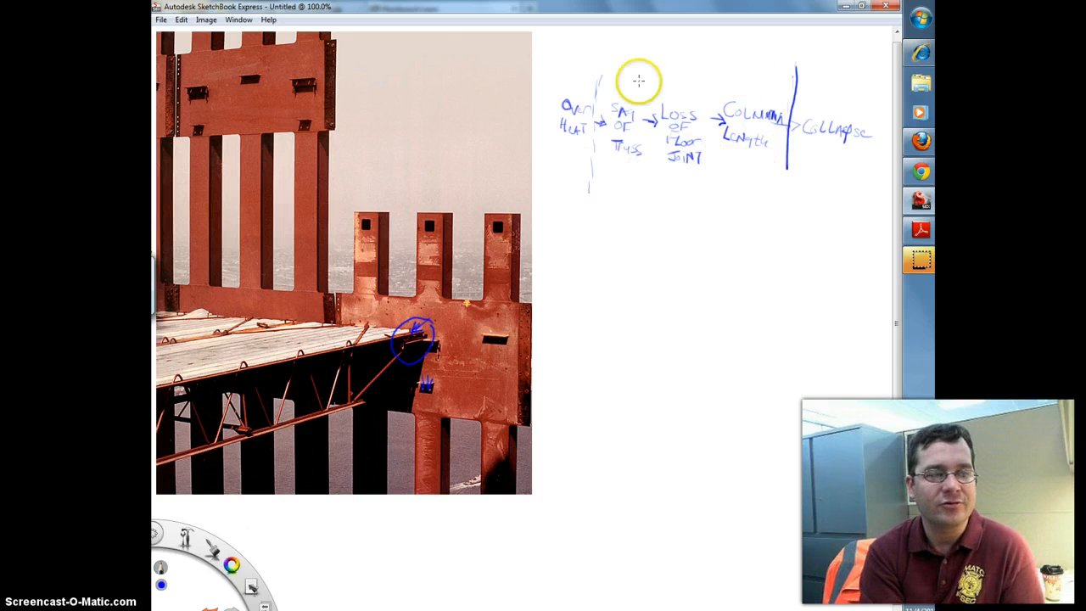
mouse_move(647, 58)
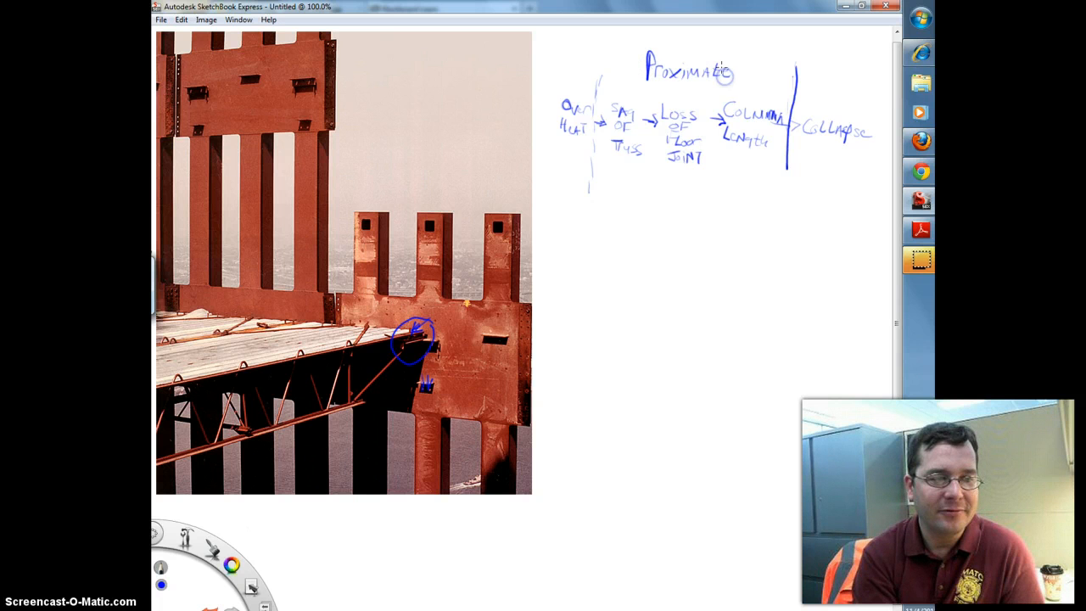
mouse_move(834, 134)
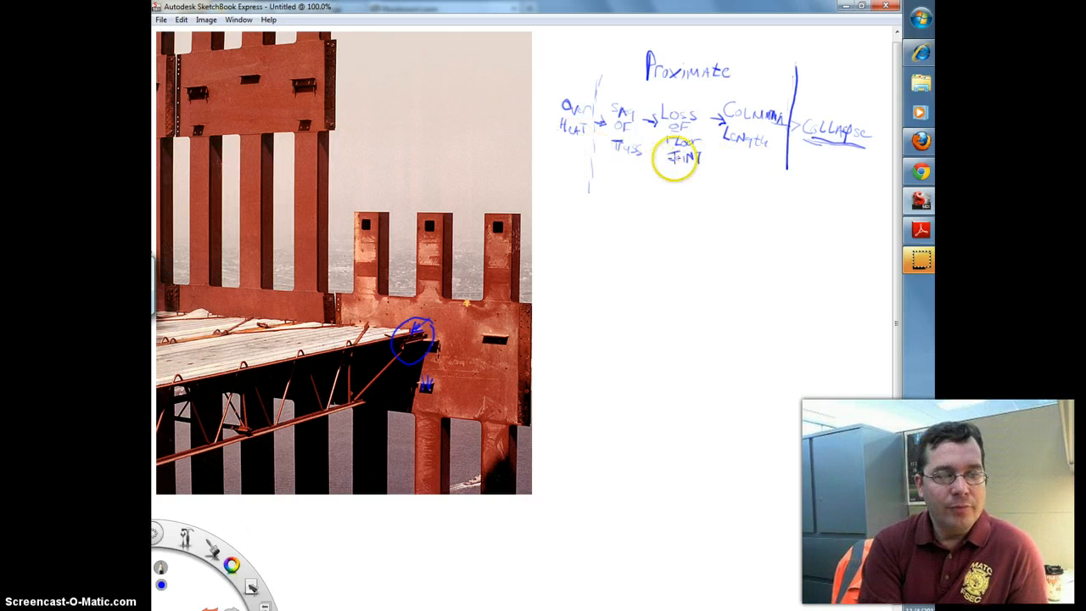
mouse_move(658, 97)
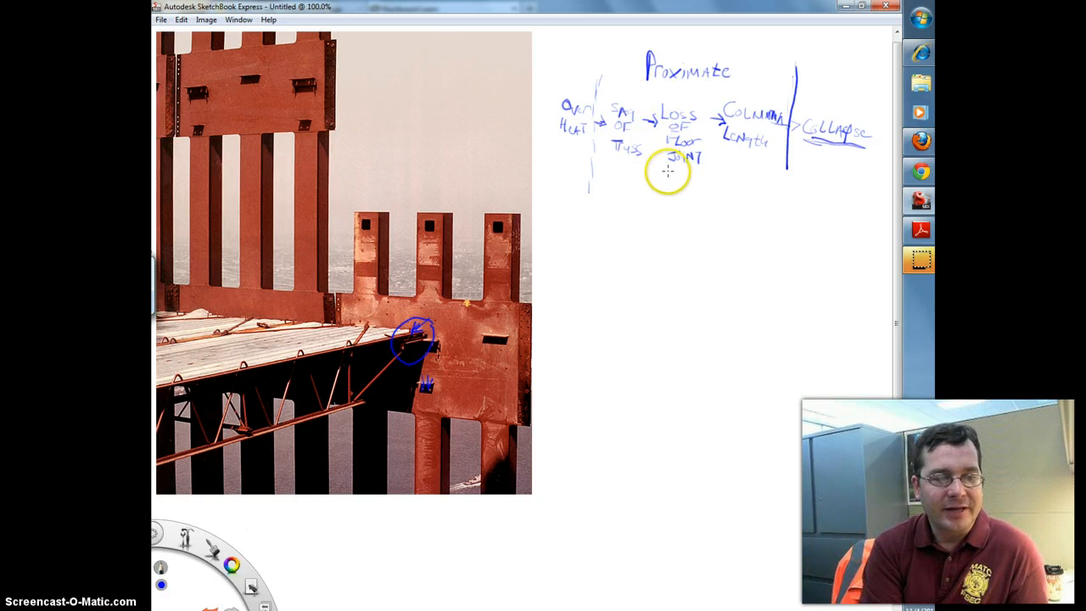
mouse_move(556, 183)
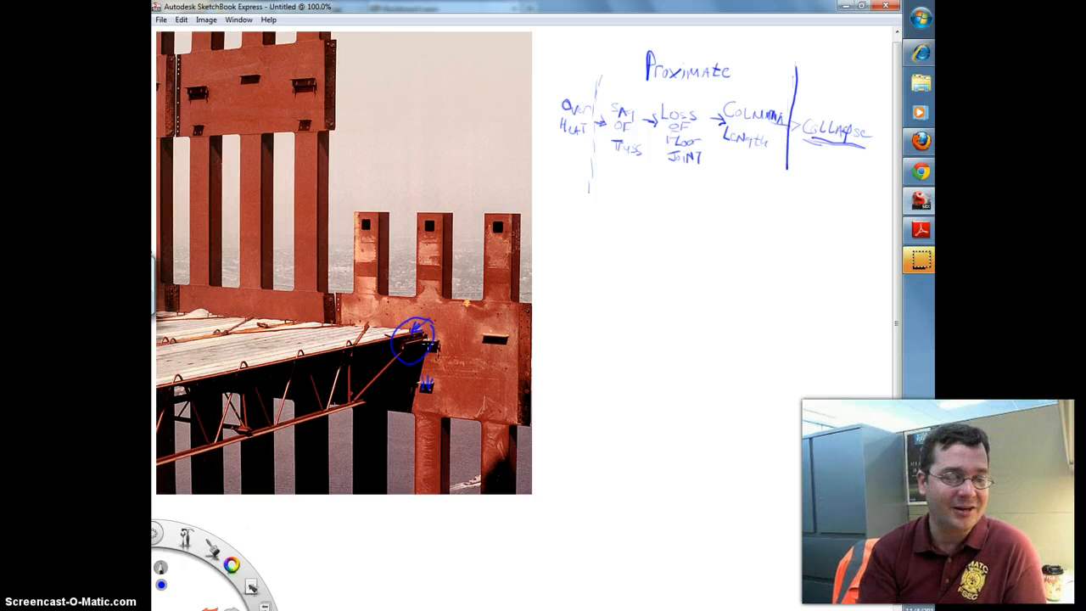
mouse_move(614, 194)
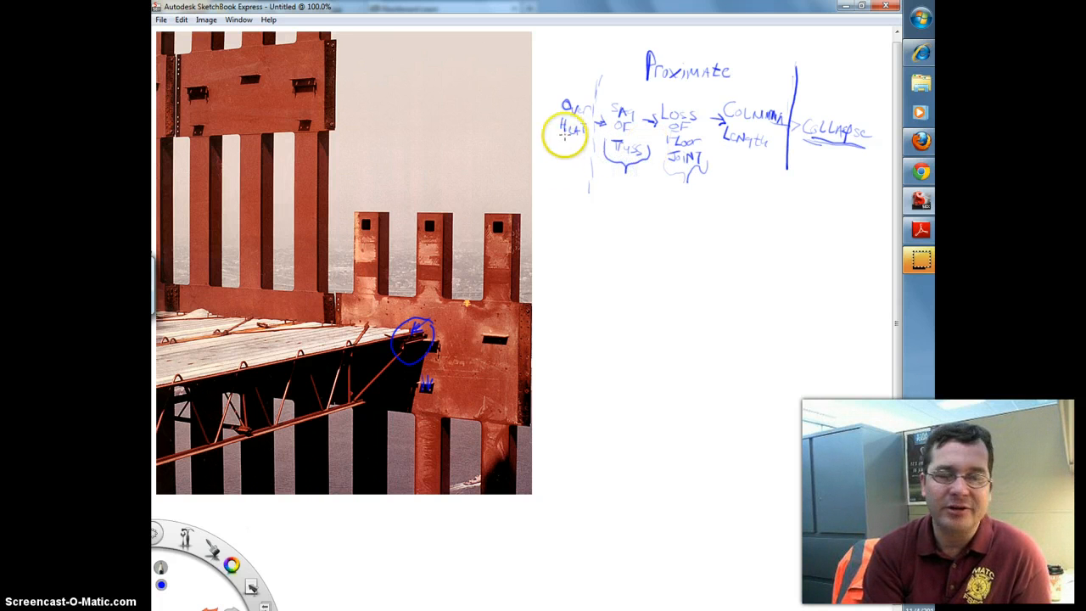
mouse_move(621, 180)
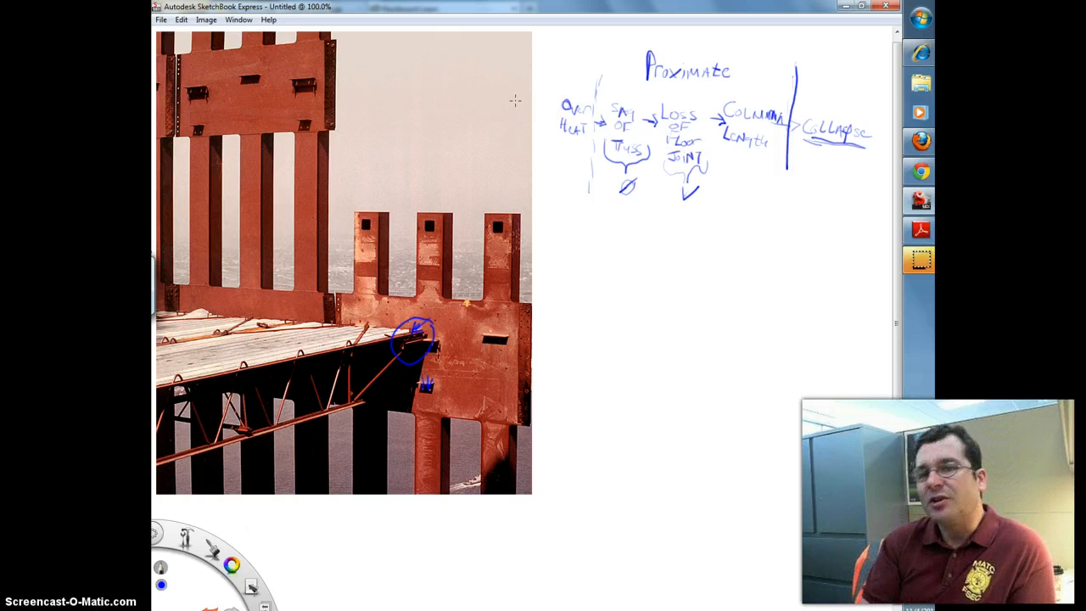
mouse_move(509, 99)
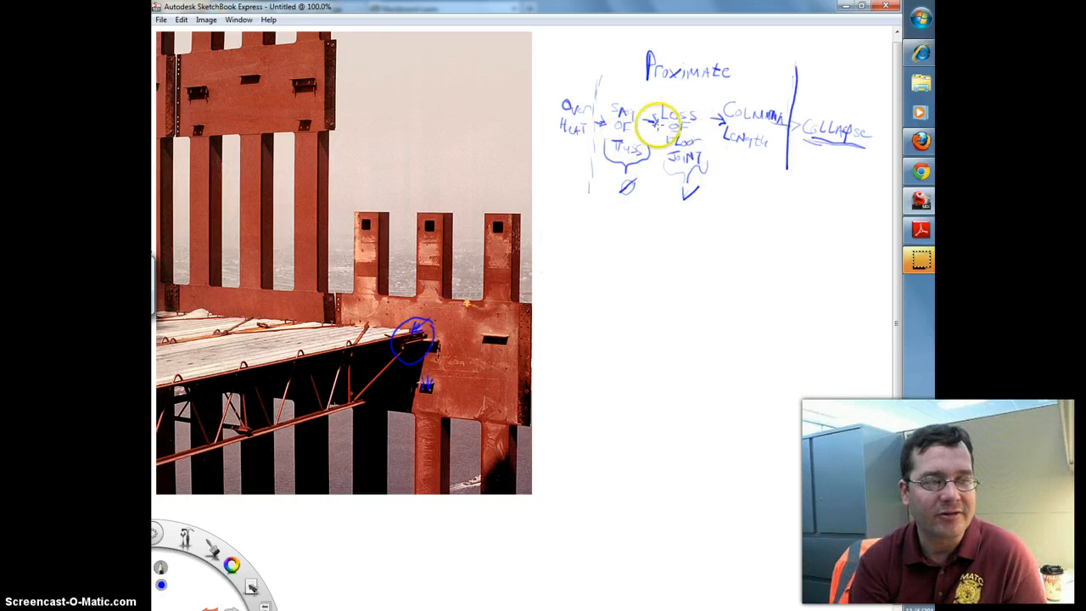
mouse_move(908, 44)
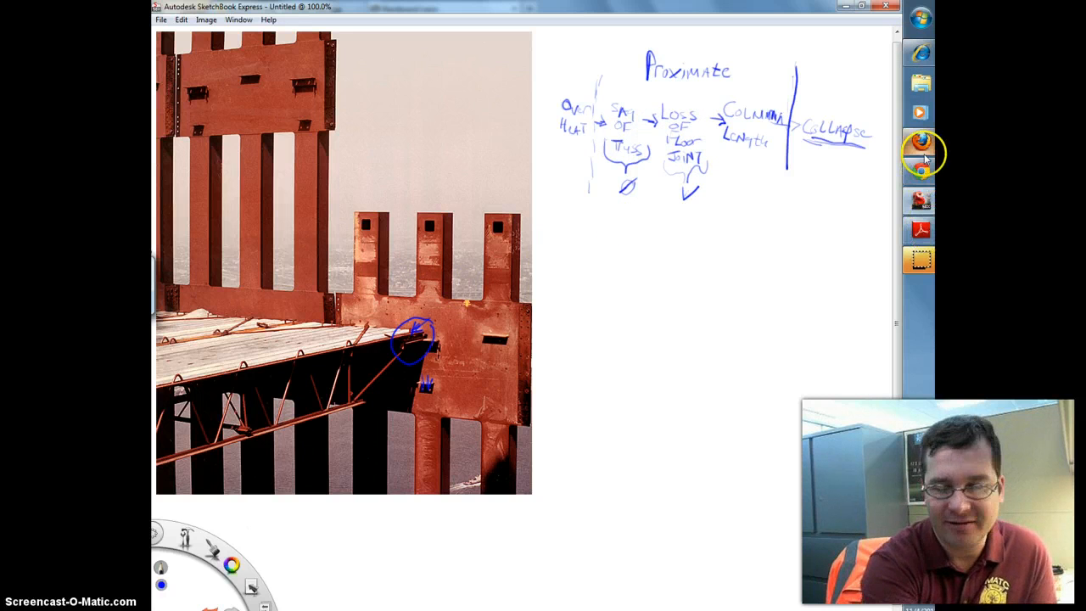
mouse_move(919, 144)
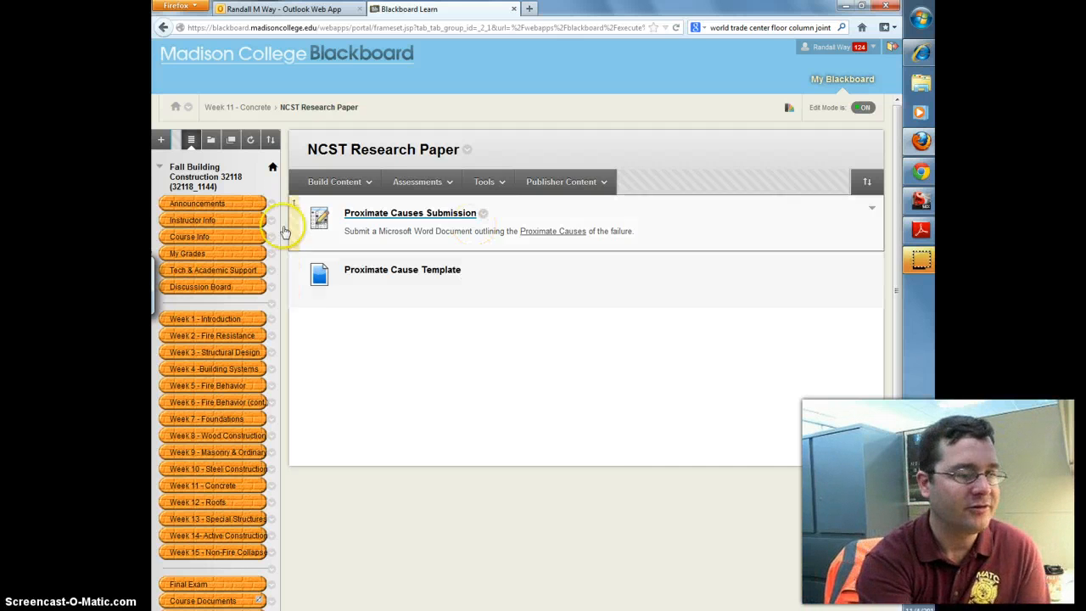
Show the Week 11 - Concrete area with the NCST Research Paper and Proximate Causes Submission
click(212, 485)
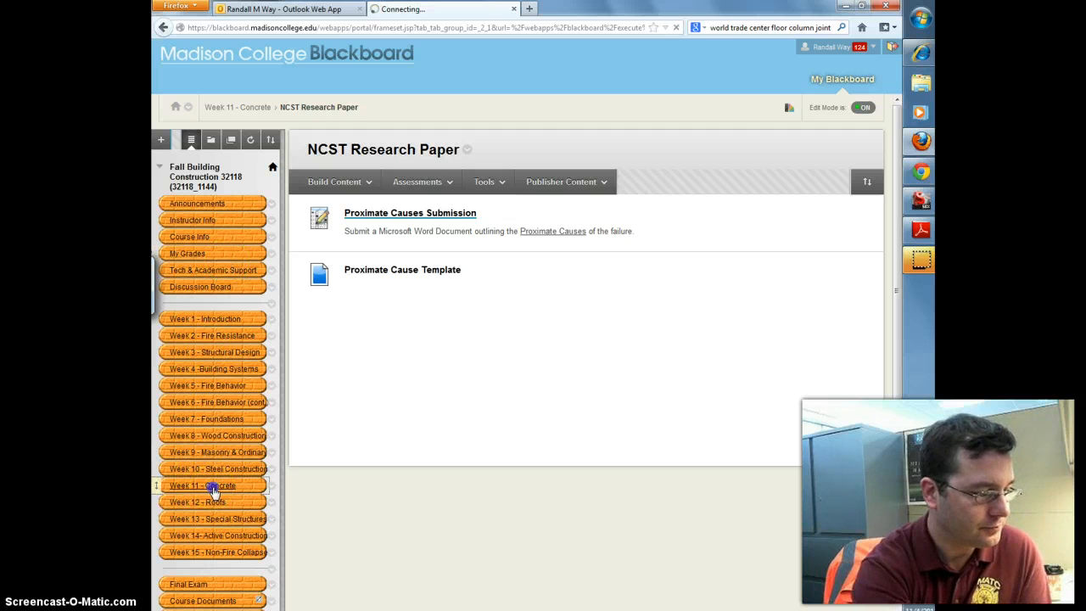